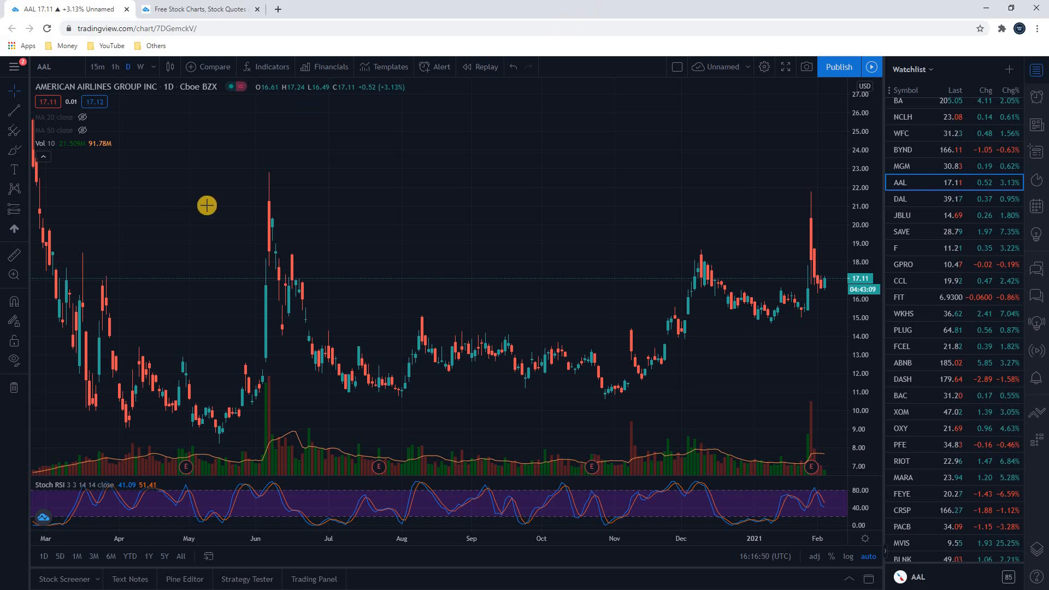
# Open the saved 'Unnamed' AAL chart layout from the TradingView home page's Chart menu
pyautogui.click(199, 8)
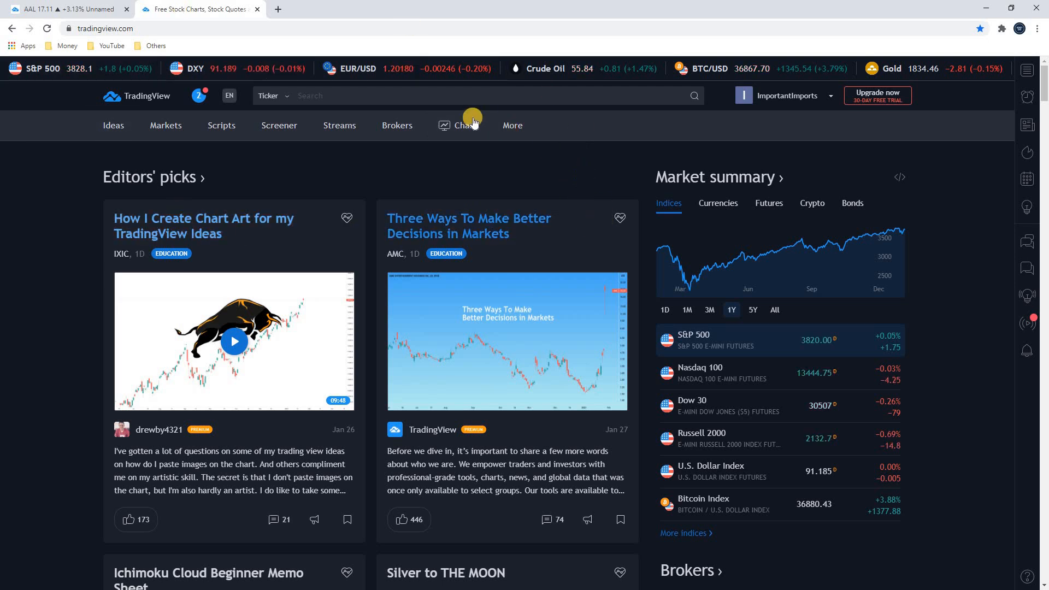
pyautogui.click(465, 125)
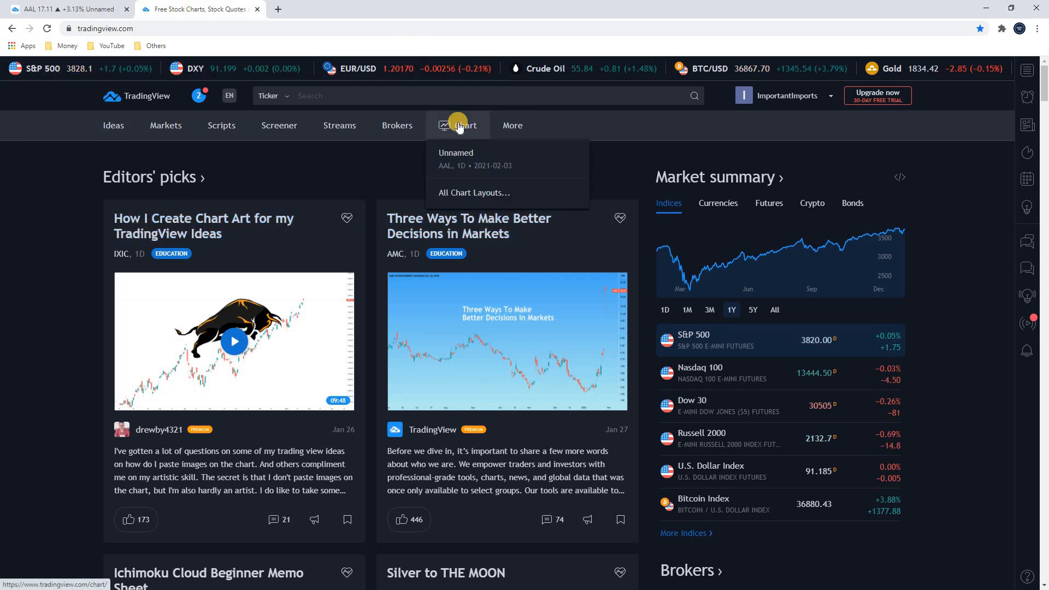
pyautogui.click(455, 158)
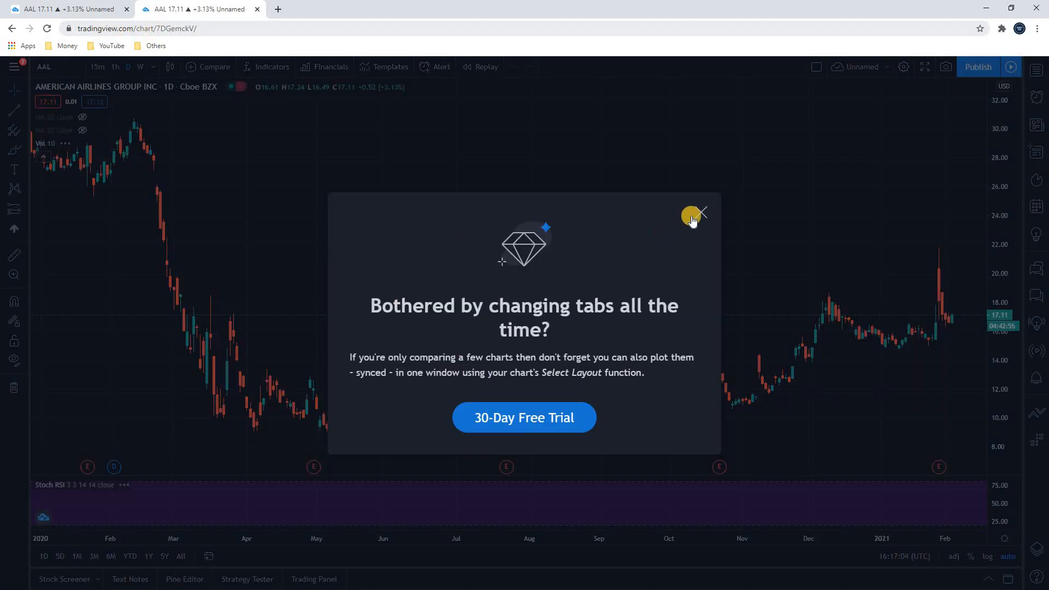
# Close the 30-Day Free Trial popup covering the AAL chart
pyautogui.click(700, 216)
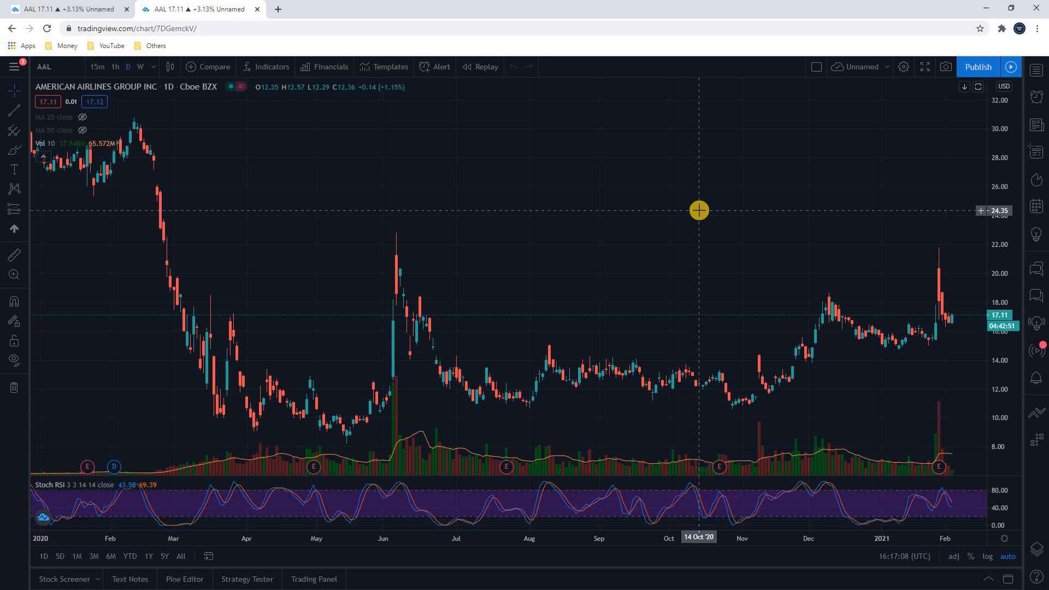
pyautogui.moveTo(538, 219)
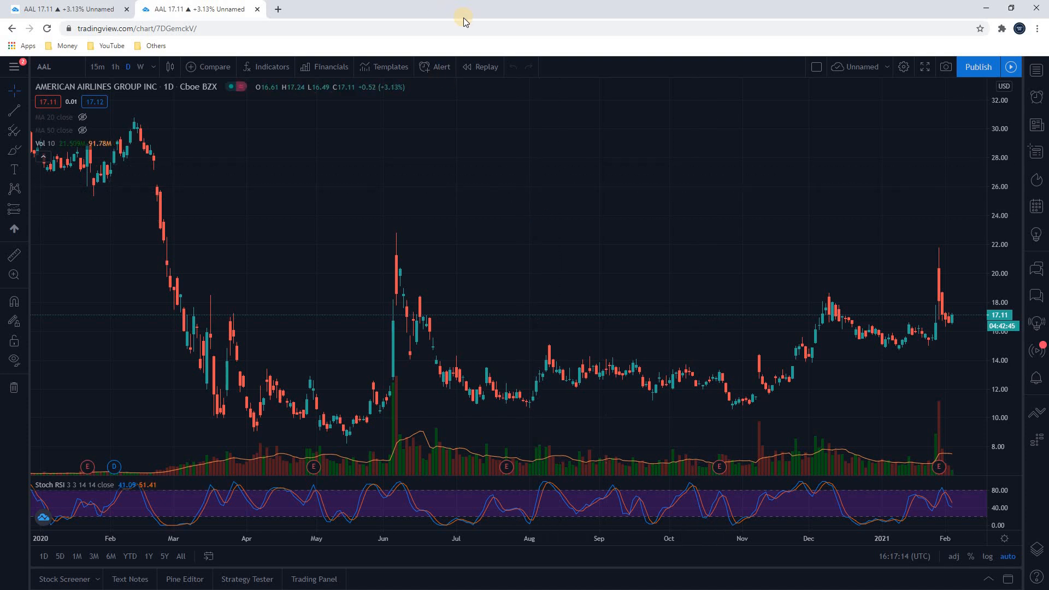
pyautogui.moveTo(554, 65)
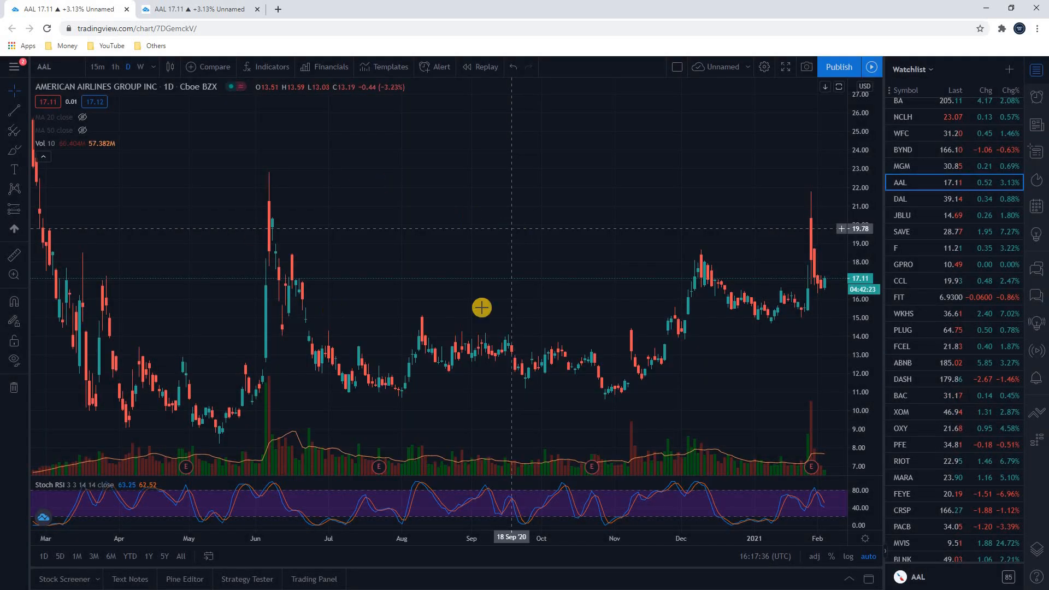
pyautogui.moveTo(536, 191)
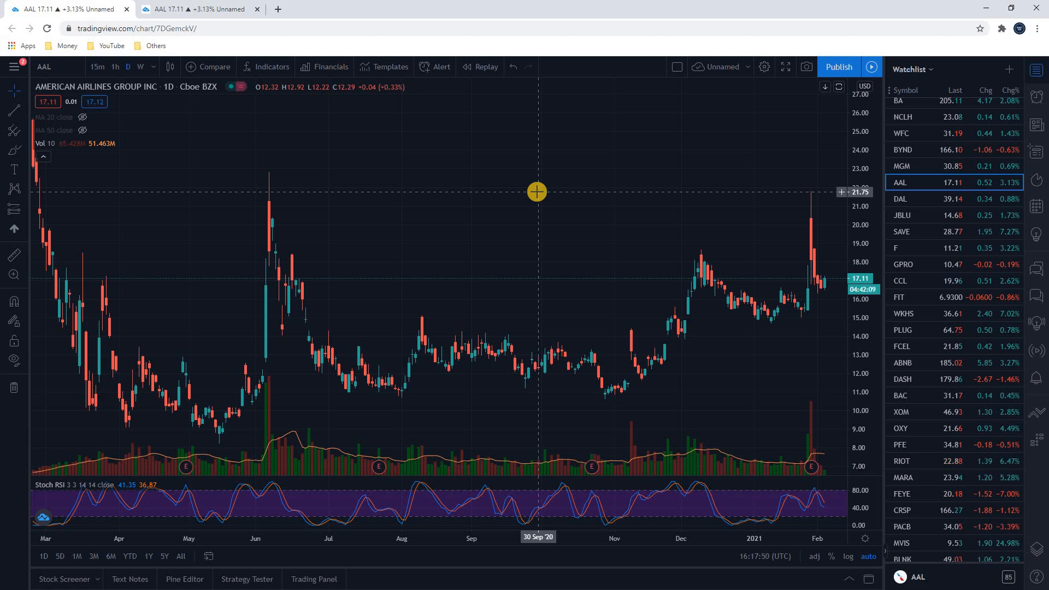
pyautogui.moveTo(235, 141)
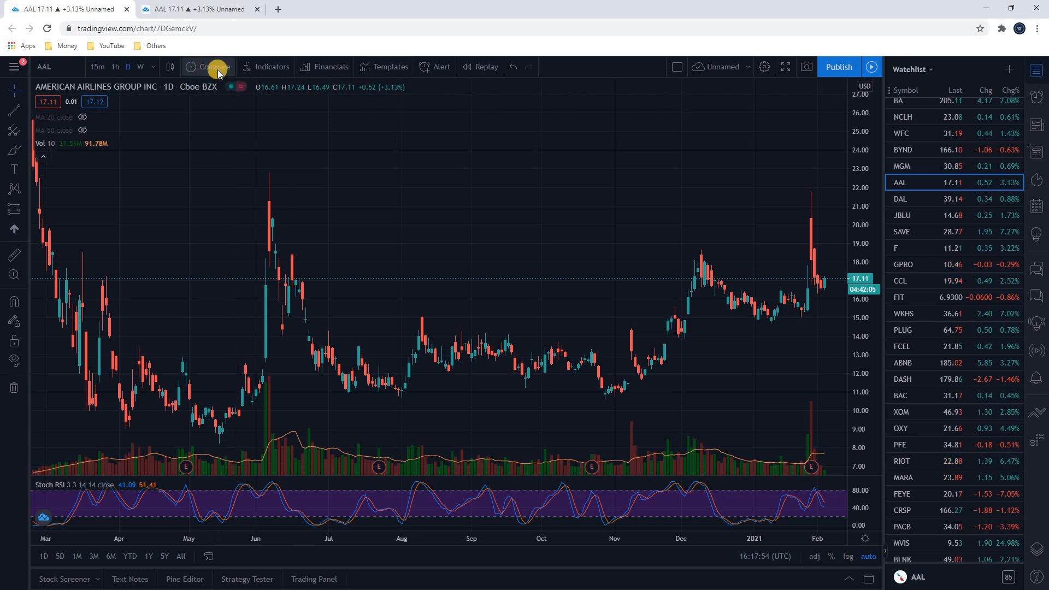
# Add DAL, JBLU and SAVE as percentage comparison lines on the AAL chart
pyautogui.click(209, 66)
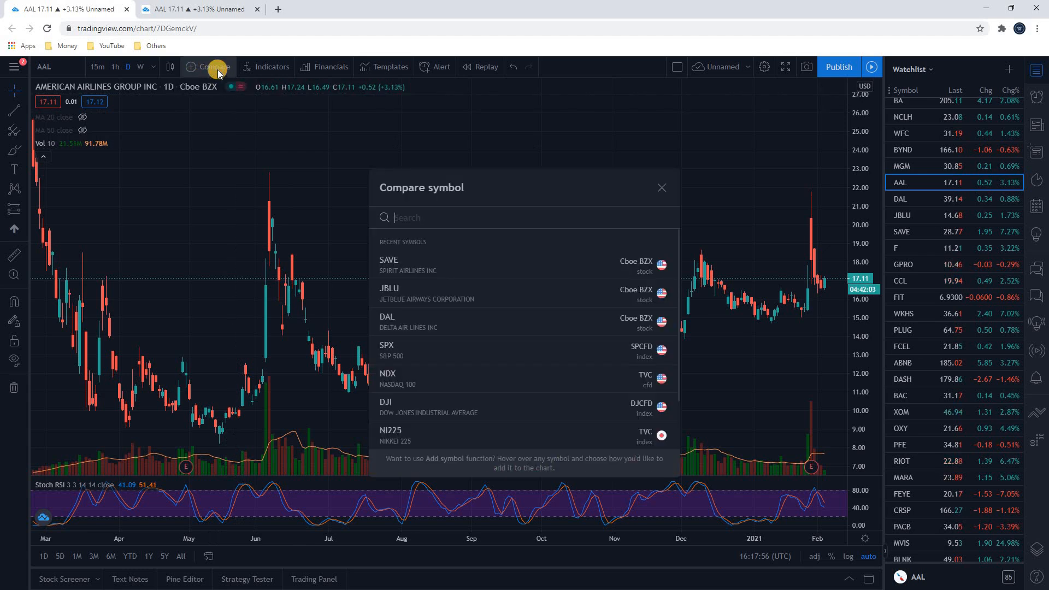
pyautogui.write('D')
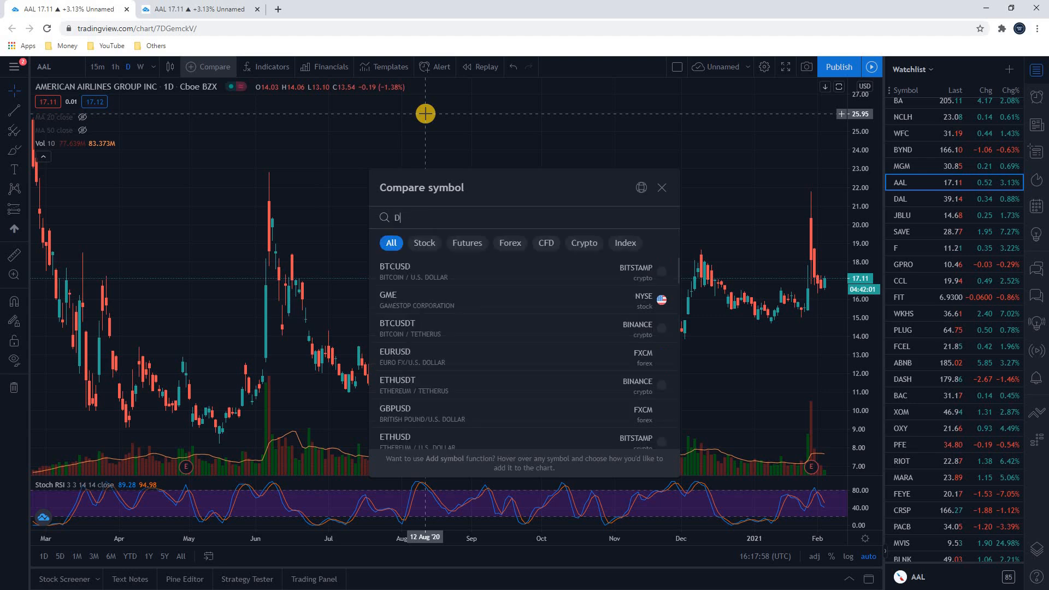
pyautogui.write('AL')
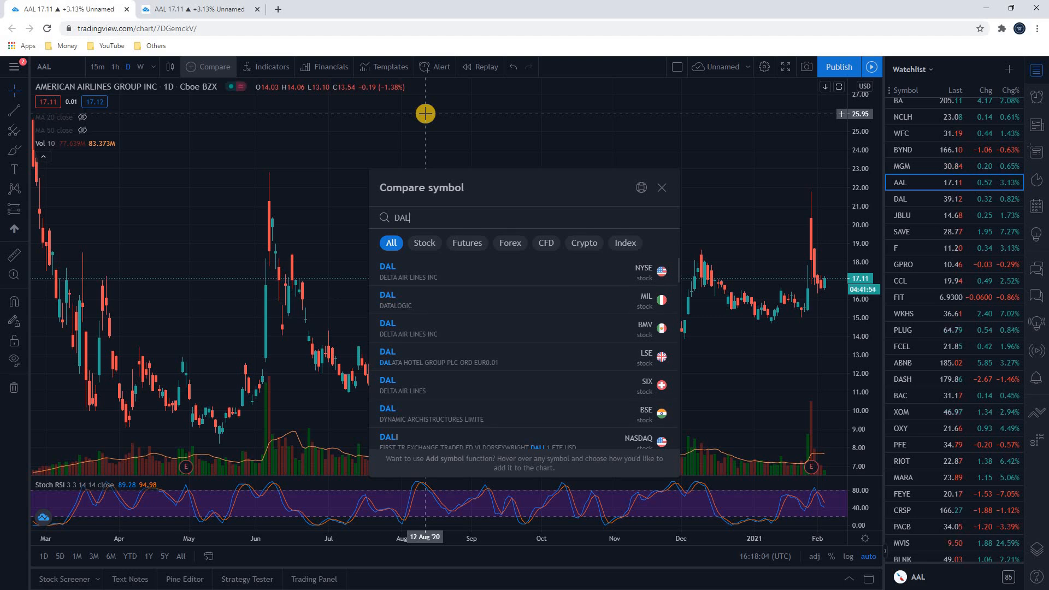
pyautogui.click(407, 272)
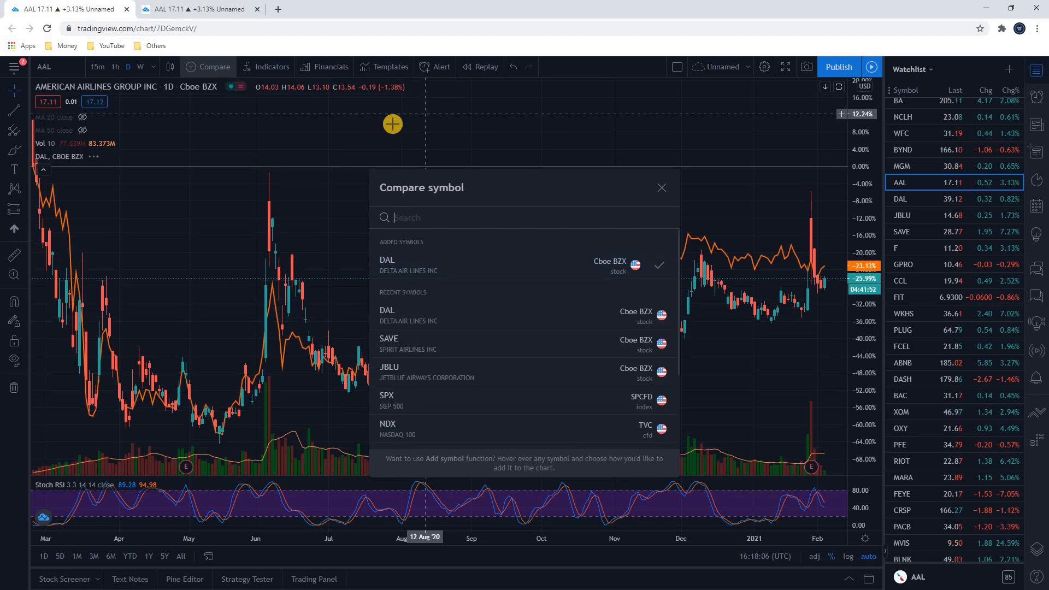
pyautogui.moveTo(286, 327)
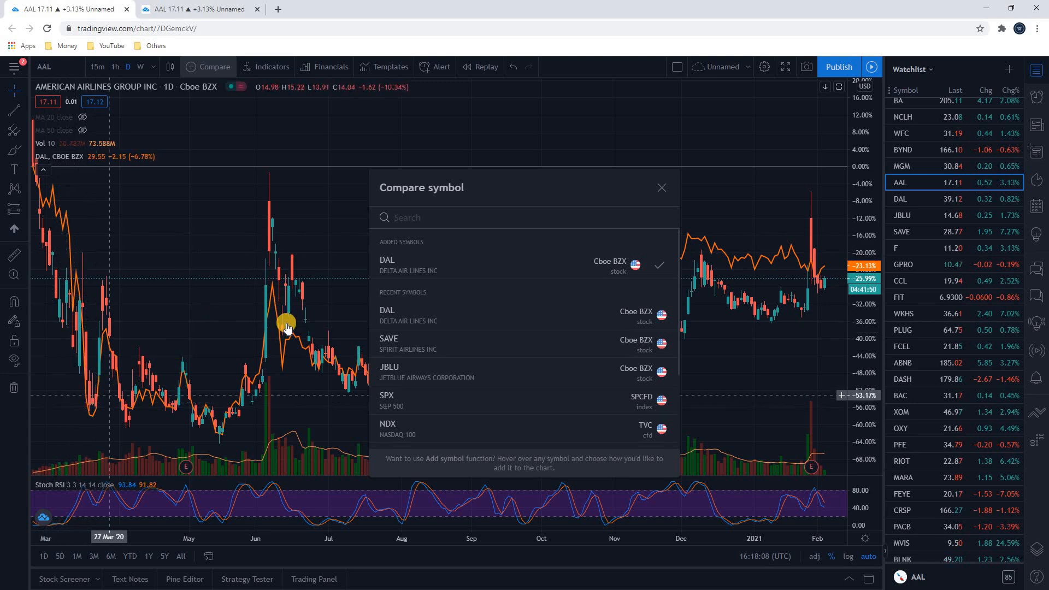
pyautogui.moveTo(738, 230)
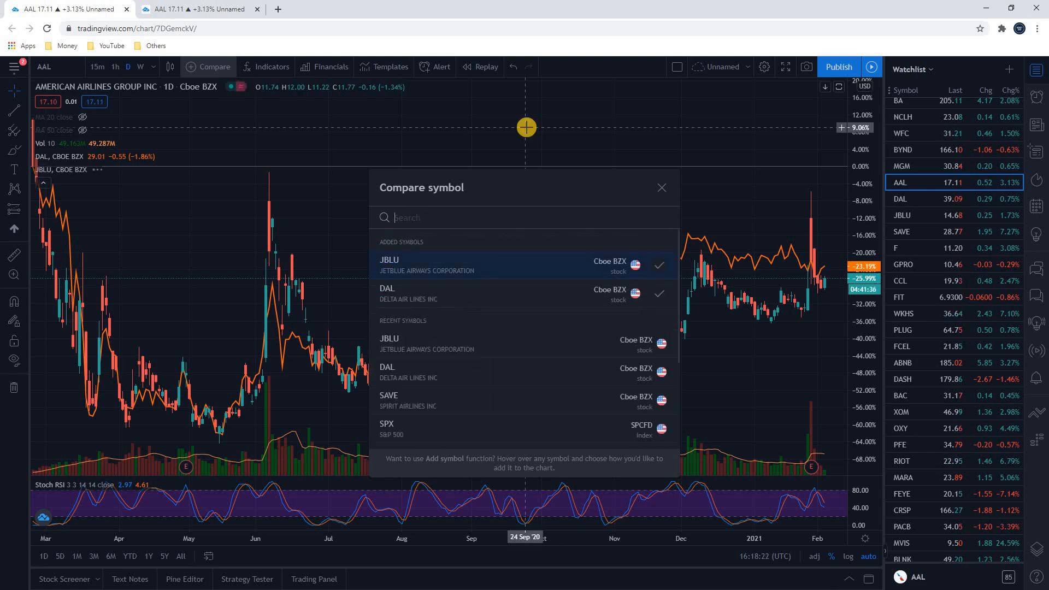
pyautogui.write('SAVE')
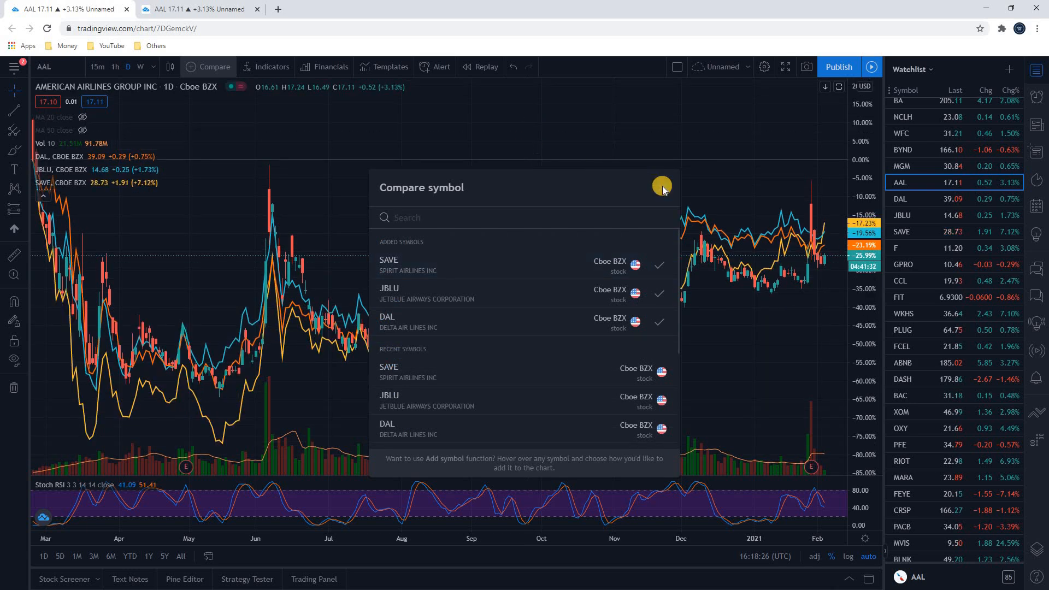
pyautogui.click(660, 186)
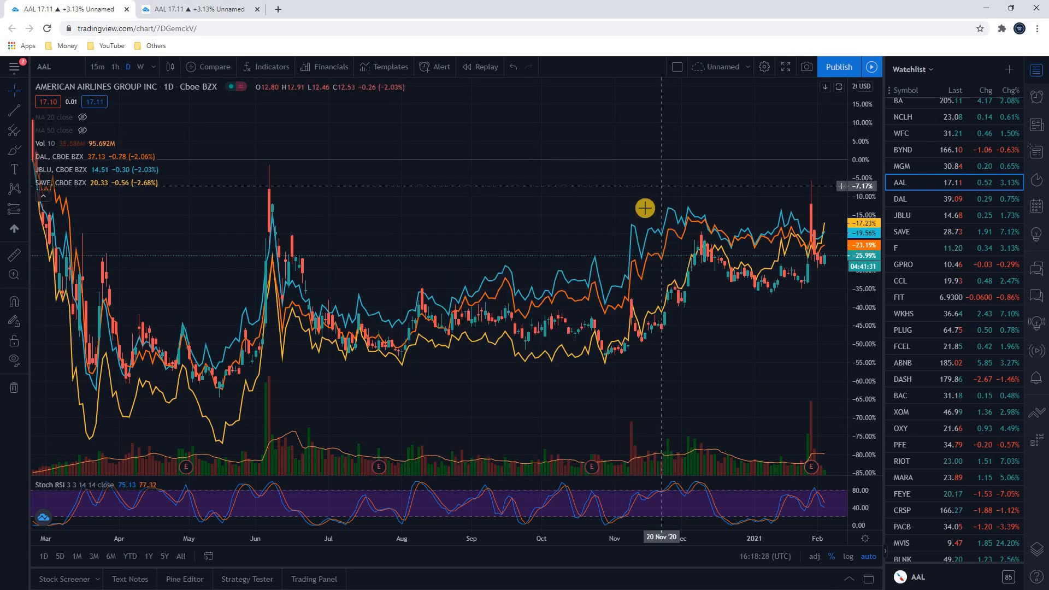
pyautogui.moveTo(589, 368)
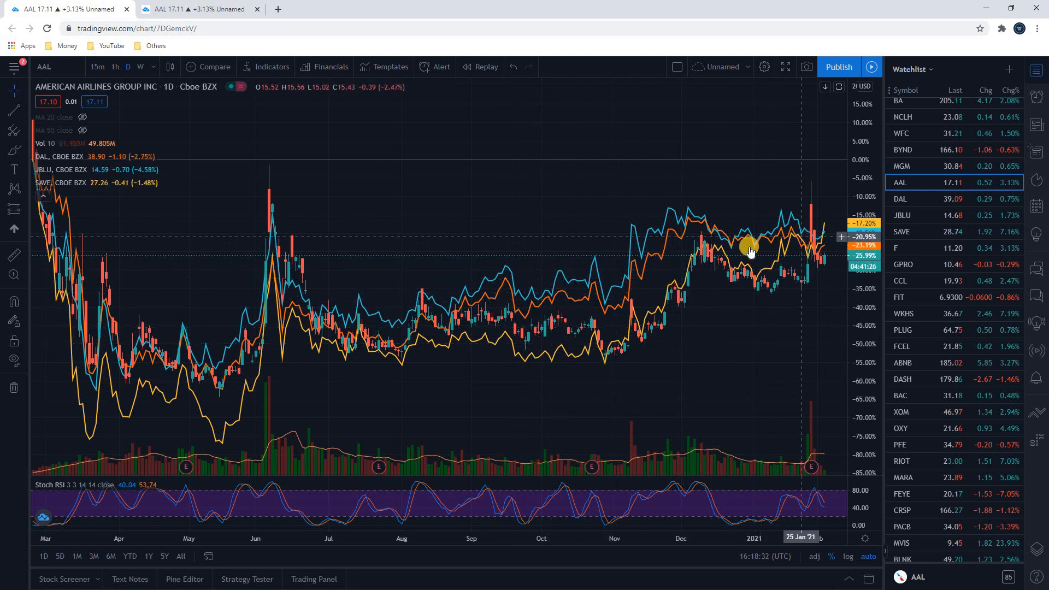
pyautogui.moveTo(491, 306)
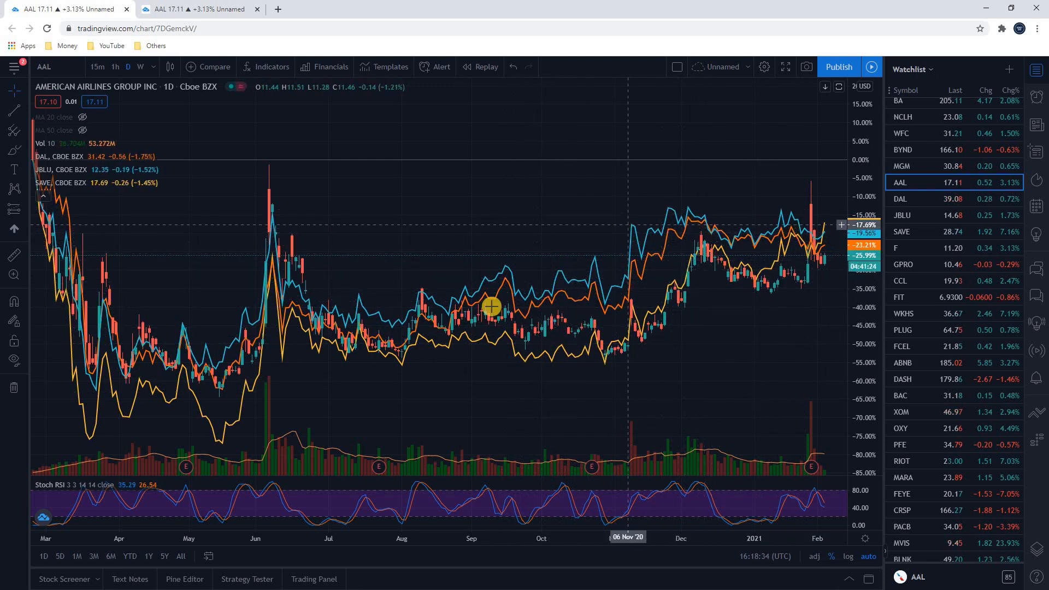
pyautogui.moveTo(76, 372)
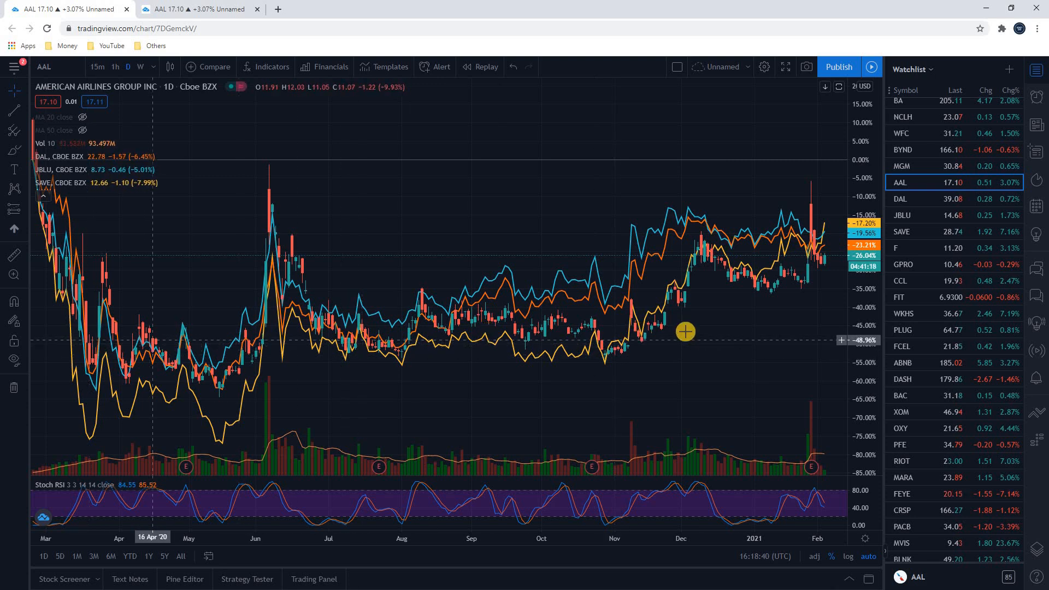
pyautogui.moveTo(51, 536)
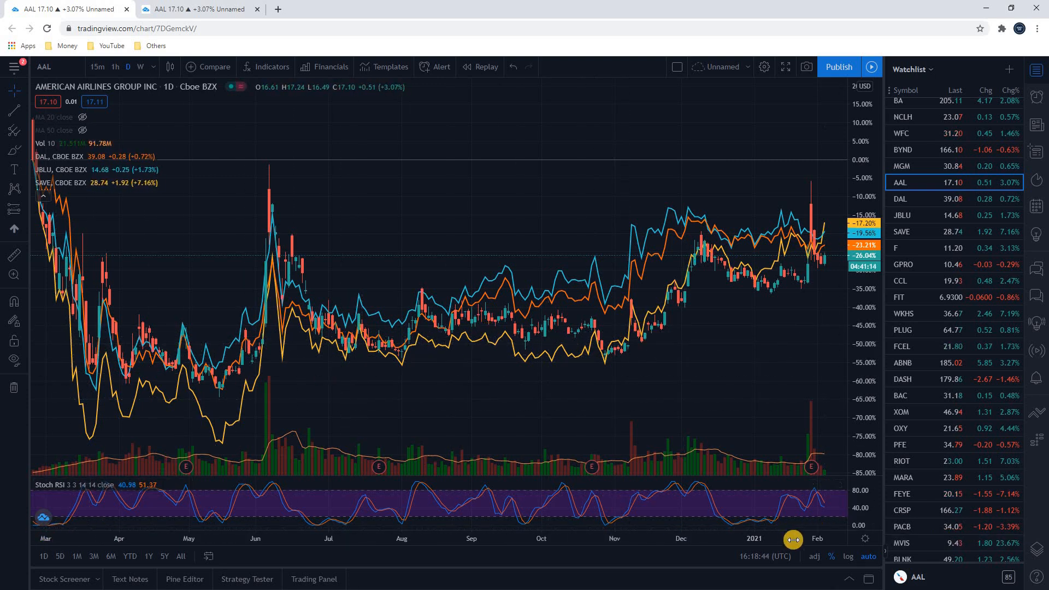
pyautogui.moveTo(421, 239)
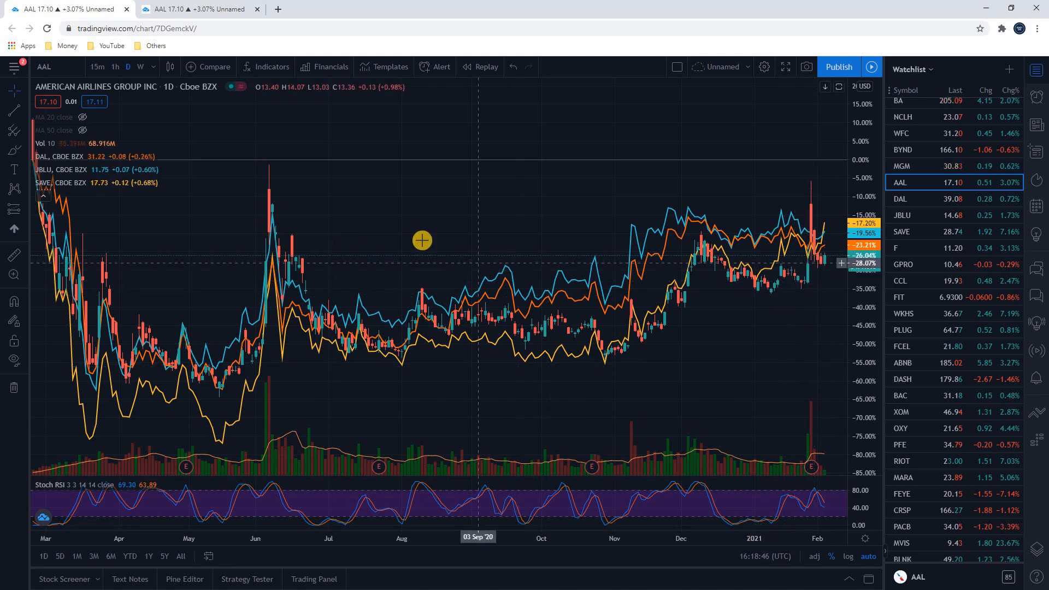
pyautogui.moveTo(482, 236)
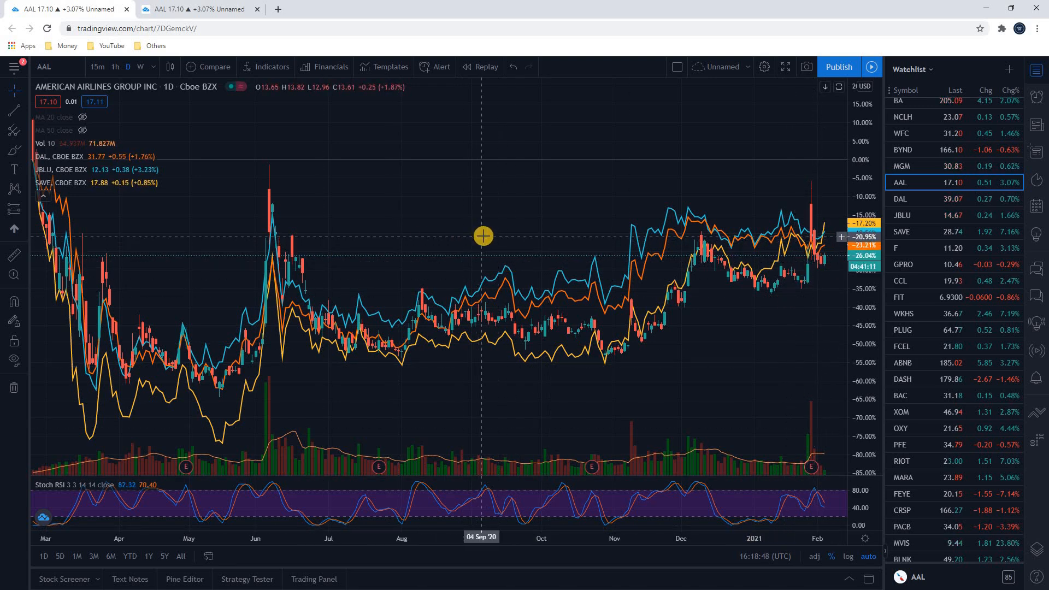
pyautogui.moveTo(471, 216)
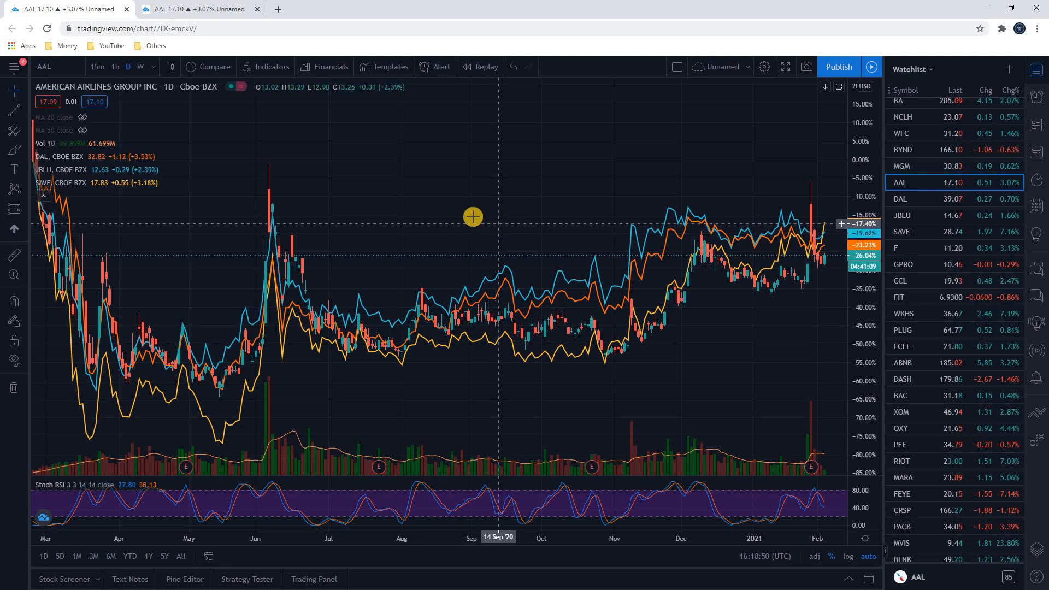
pyautogui.moveTo(509, 308)
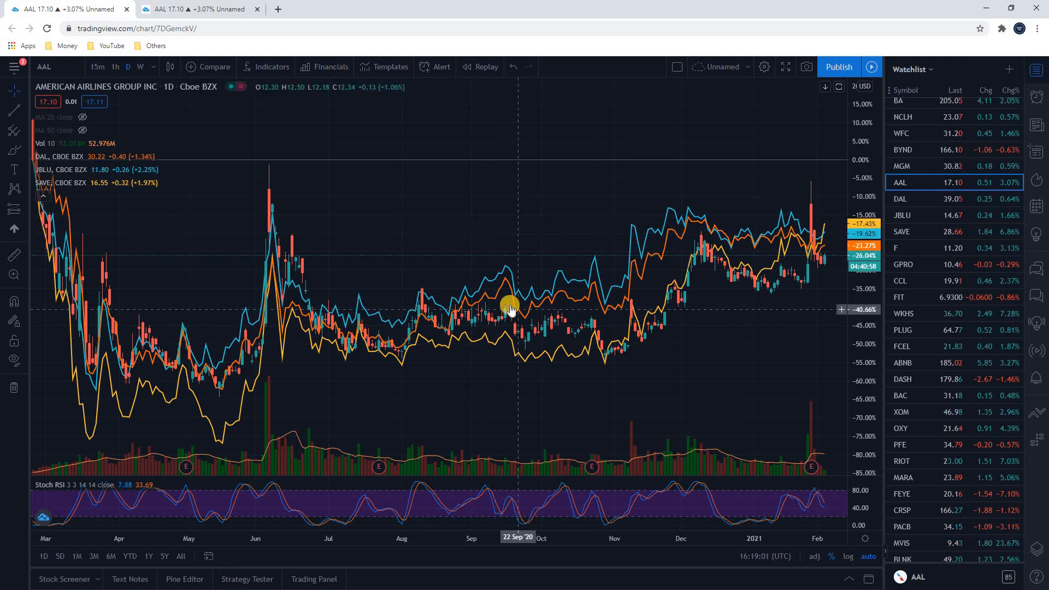
pyautogui.moveTo(122, 310)
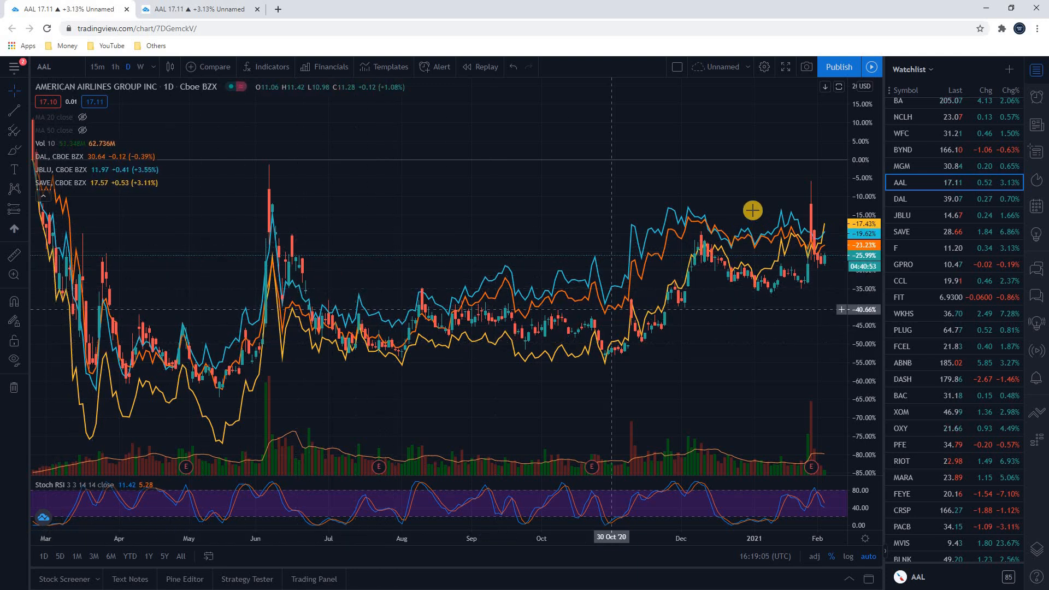
pyautogui.moveTo(752, 209)
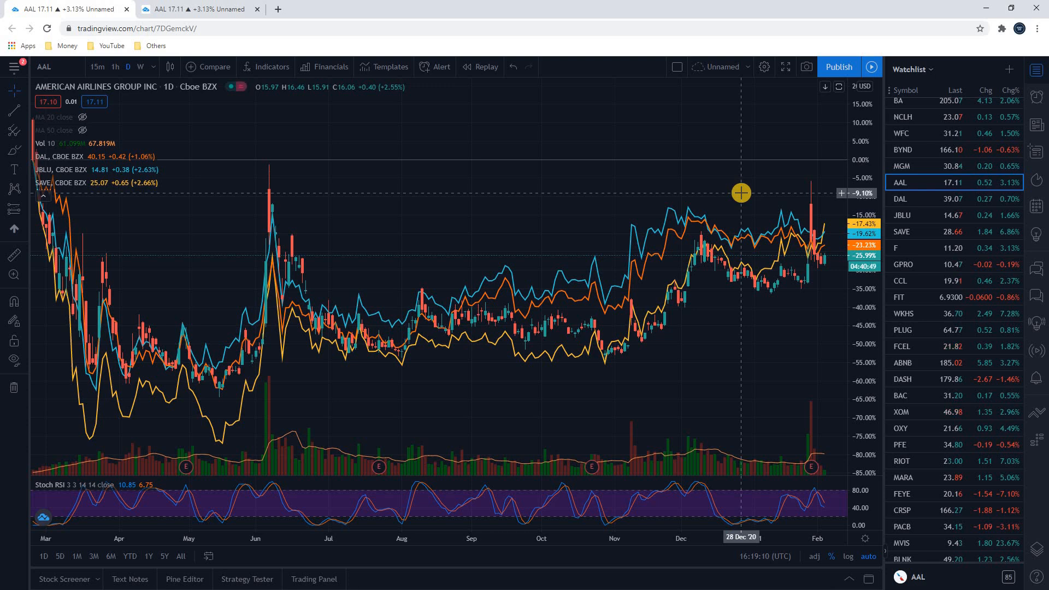
pyautogui.moveTo(794, 239)
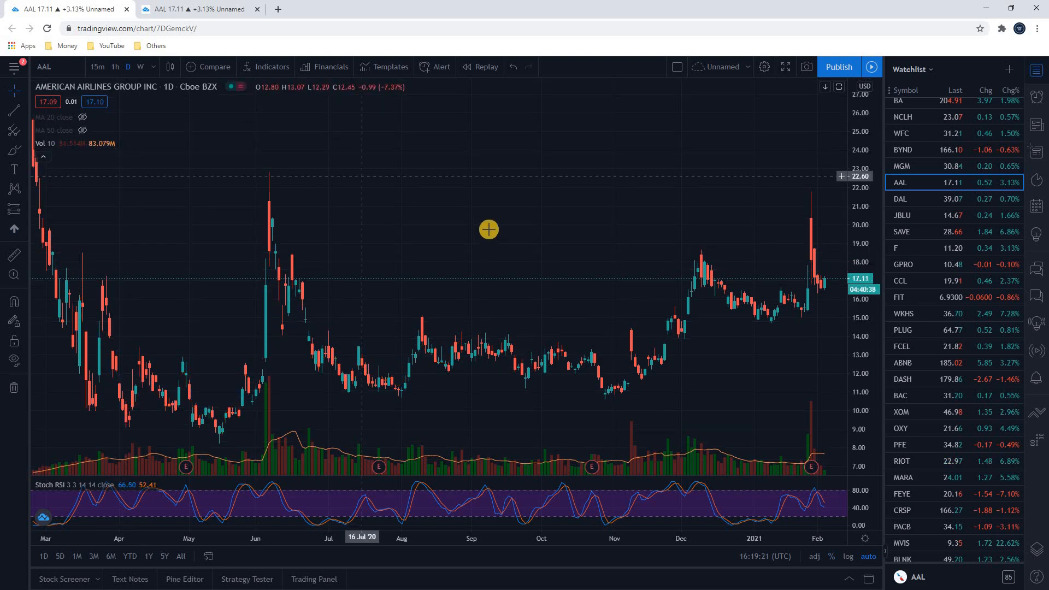
pyautogui.moveTo(598, 206)
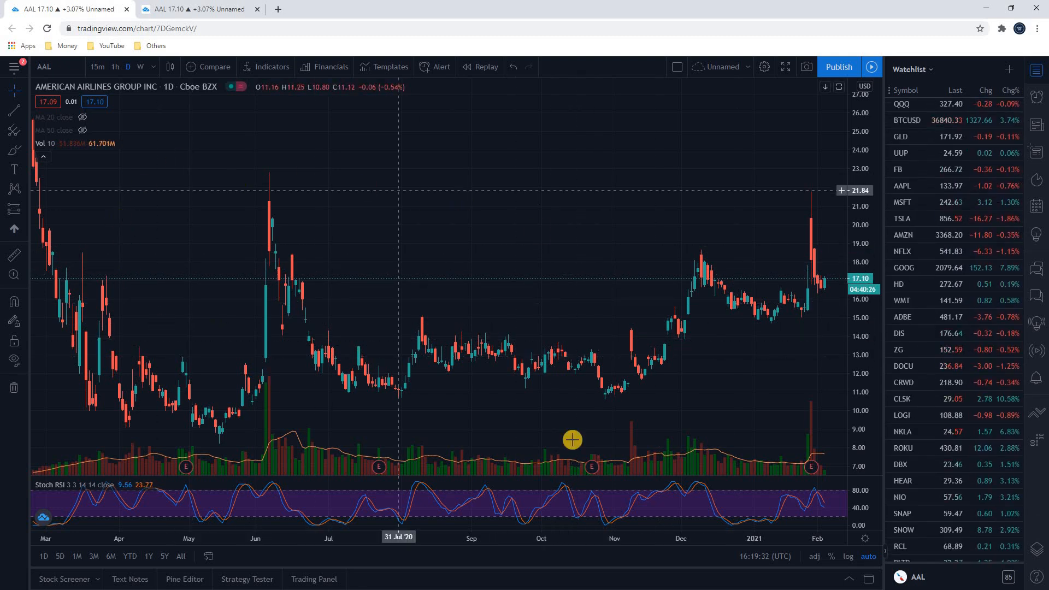
pyautogui.moveTo(827, 218)
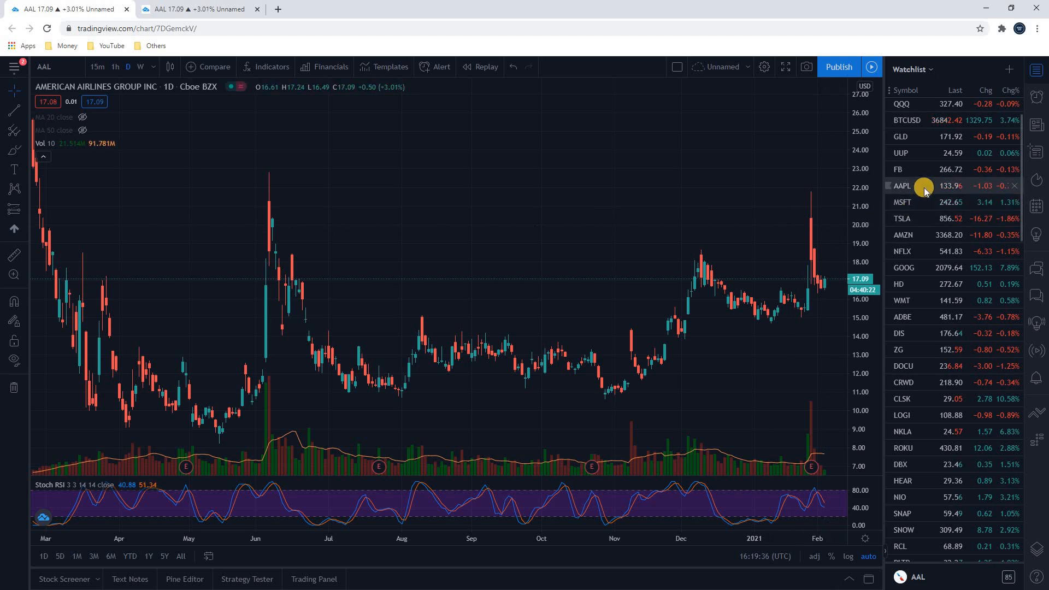
# Switch the chart to AAPL via the watchlist and add an AMZN comparison line
pyautogui.click(902, 185)
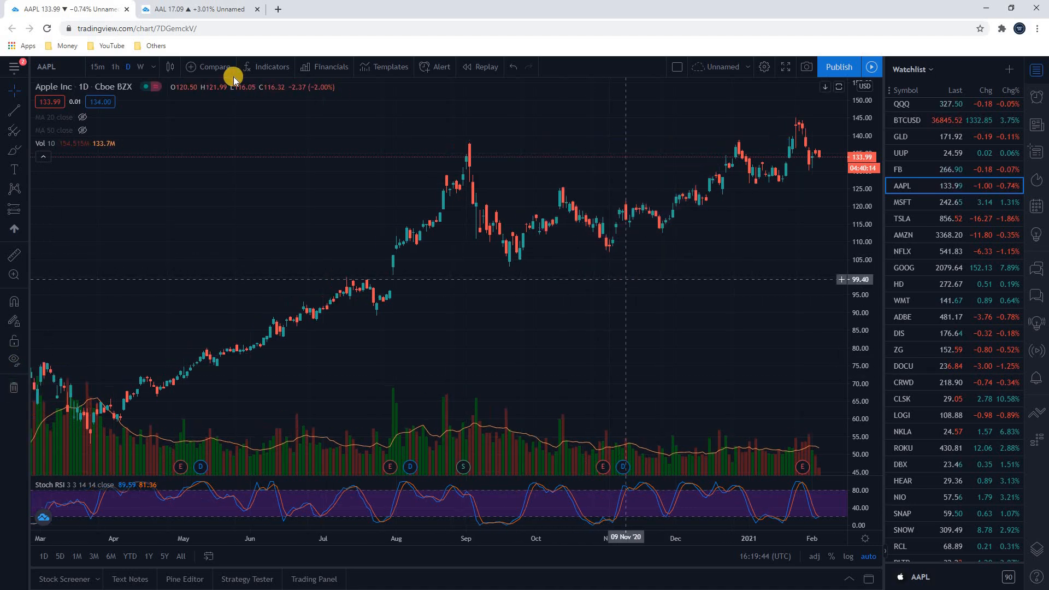
pyautogui.click(211, 66)
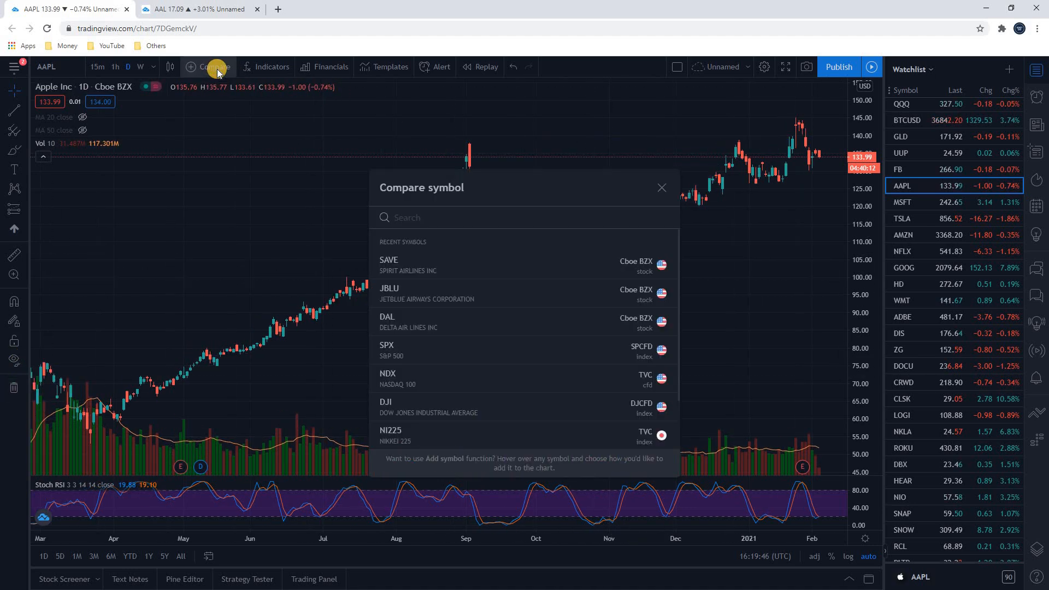
pyautogui.write('AMZN')
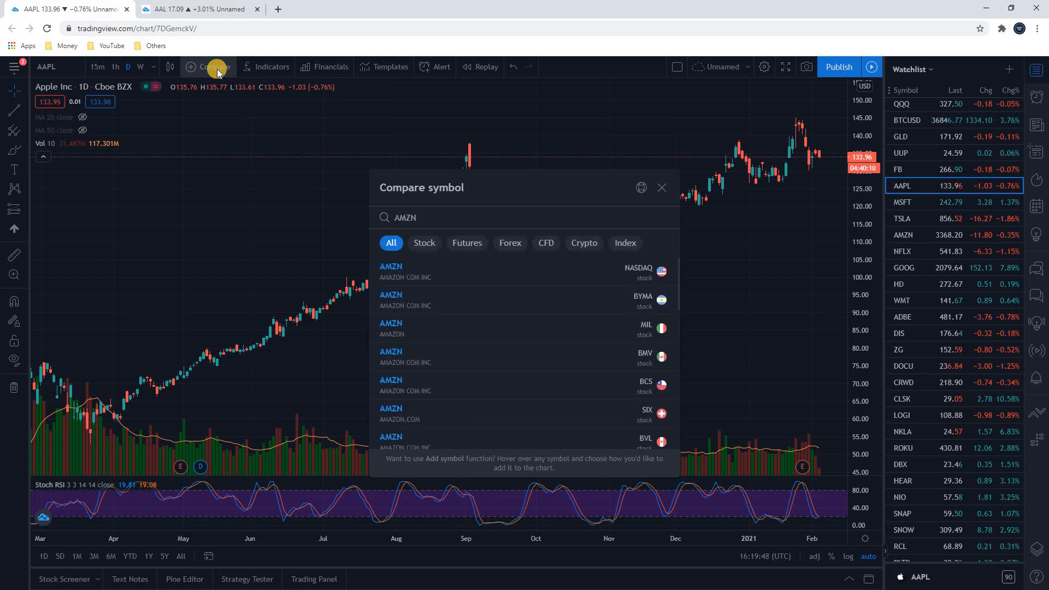
pyautogui.click(390, 266)
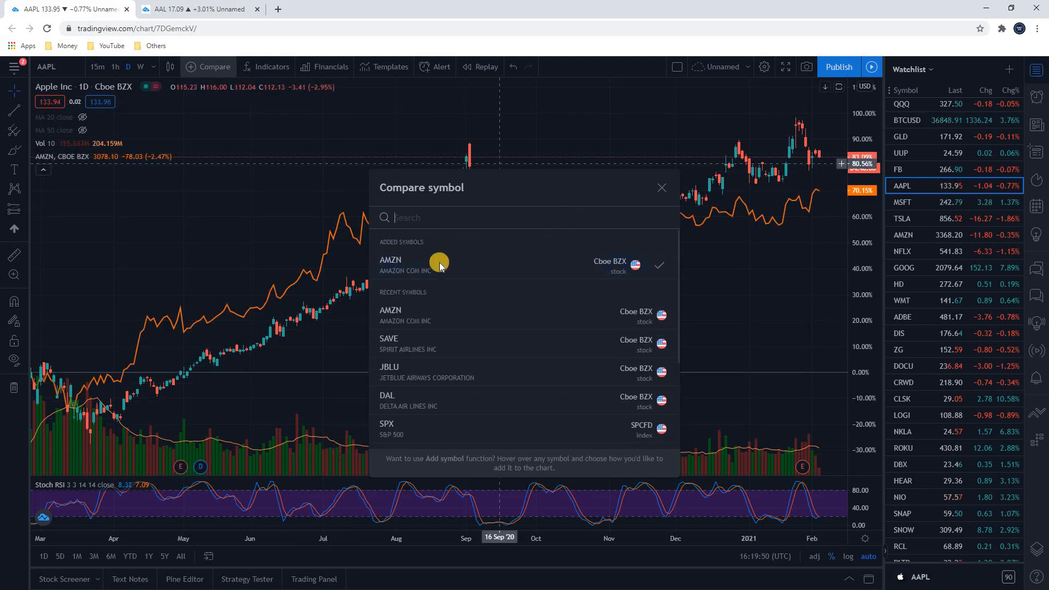
pyautogui.click(661, 187)
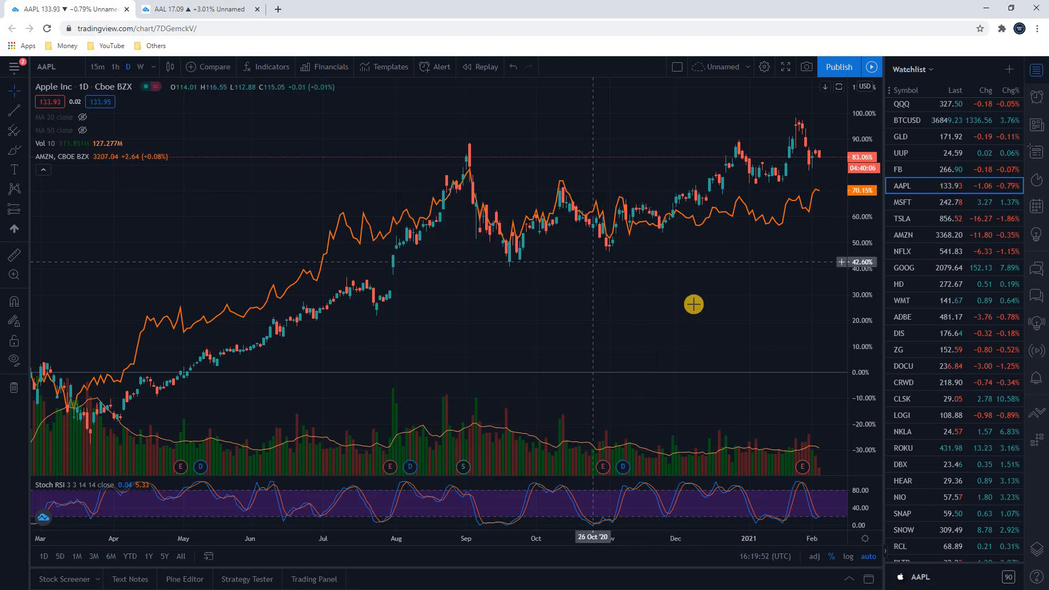
pyautogui.moveTo(622, 326)
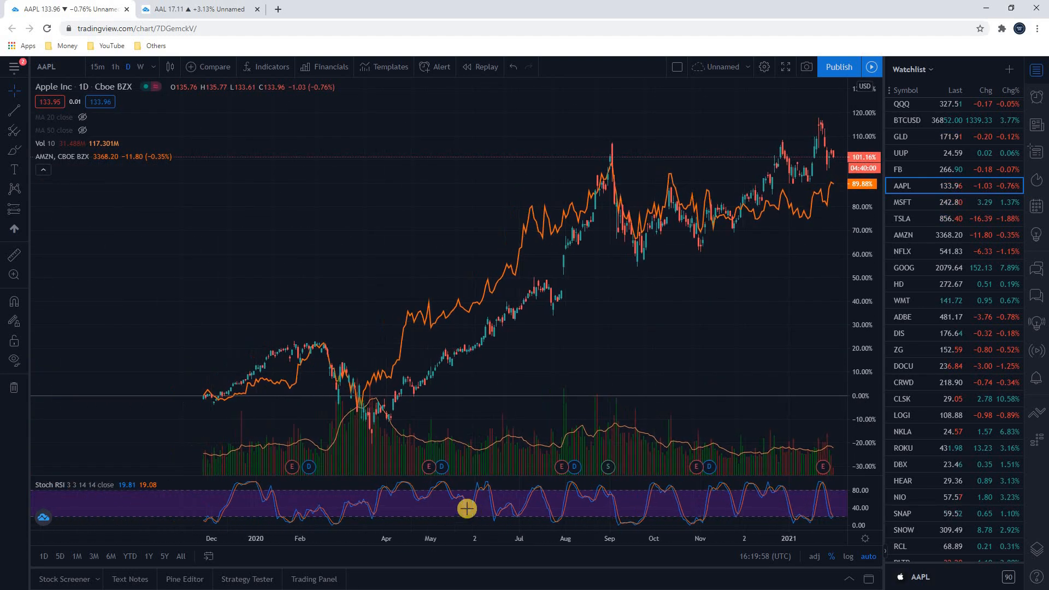
# Pan the AAPL–AMZN comparison chart back in time to mid-2019
pyautogui.moveTo(467, 509); pyautogui.dragTo(353, 364)
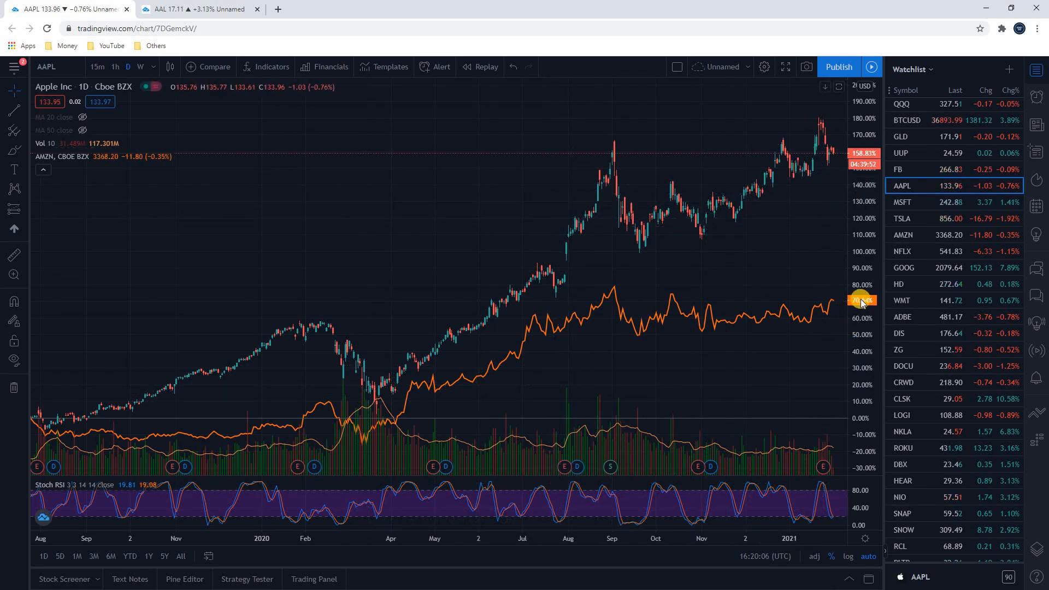
pyautogui.moveTo(647, 222)
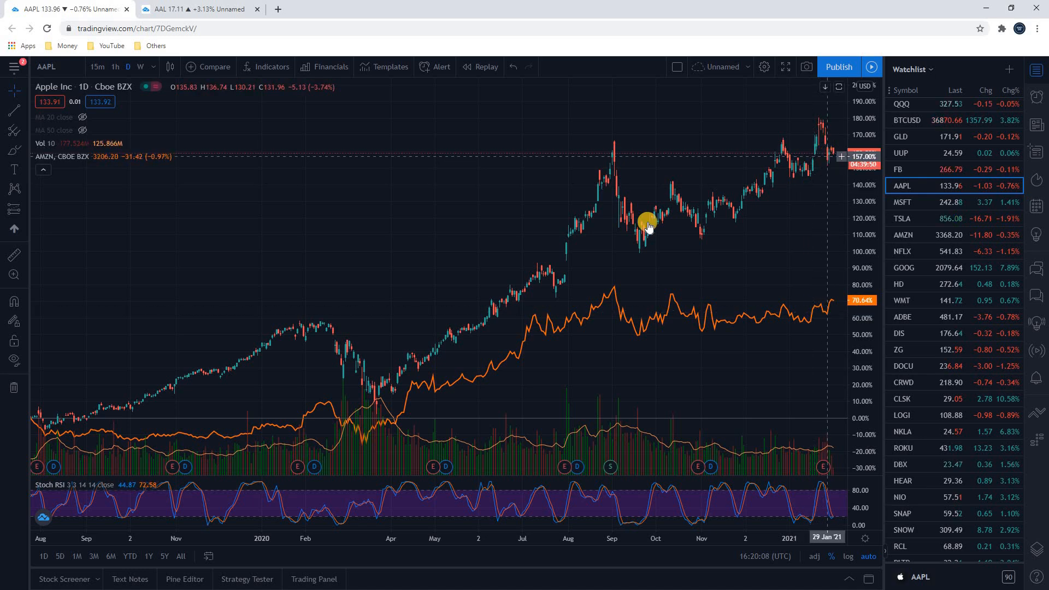